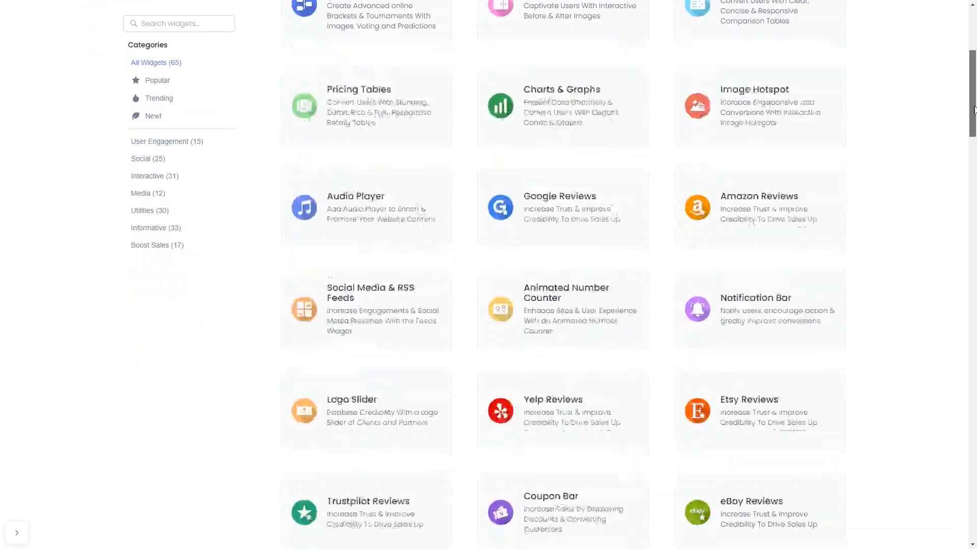
- Scroll the Widgets catalogue down toward the Image Hotspot card
scroll("down", 3)
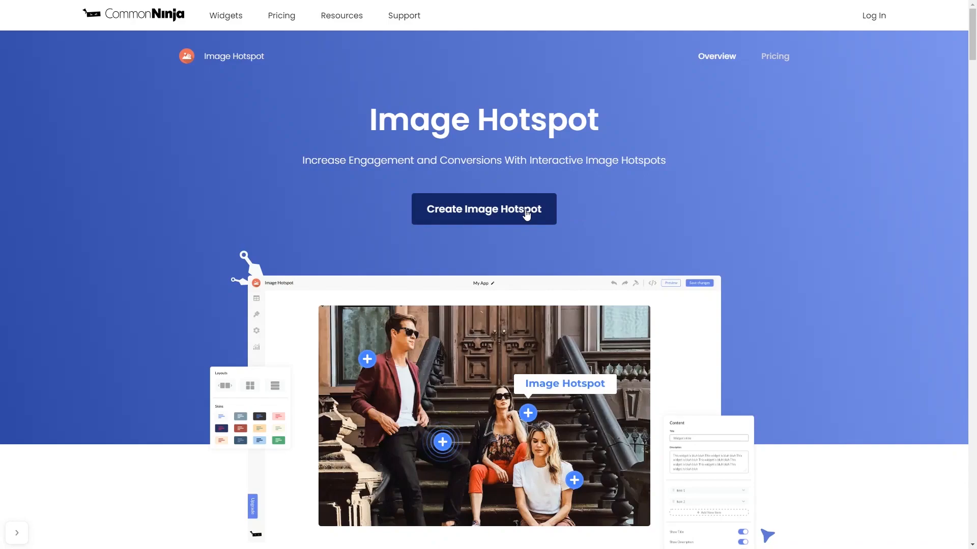
- Create a new Image Hotspot widget and review Hotspot 1, the Design options and the Settings panel
left_click(484, 210)
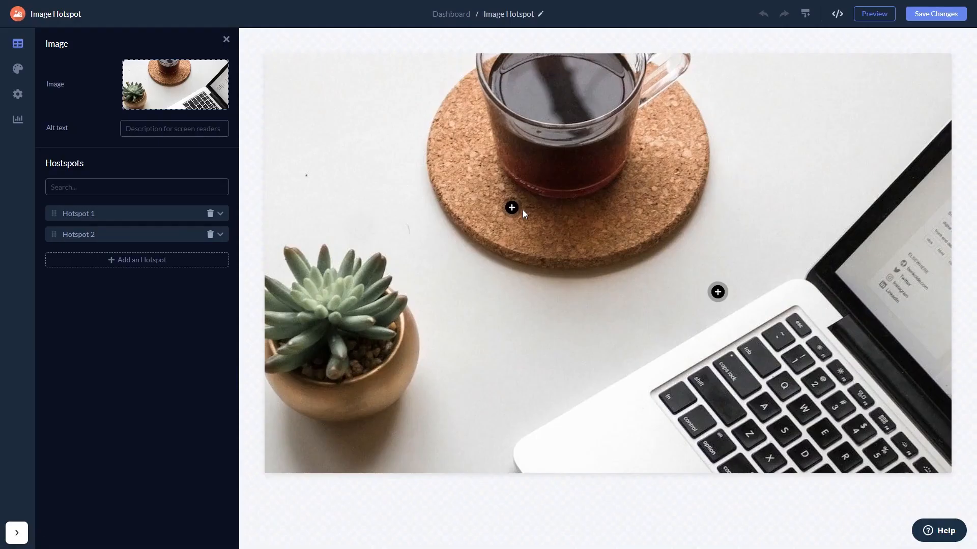
mouse_move(186, 224)
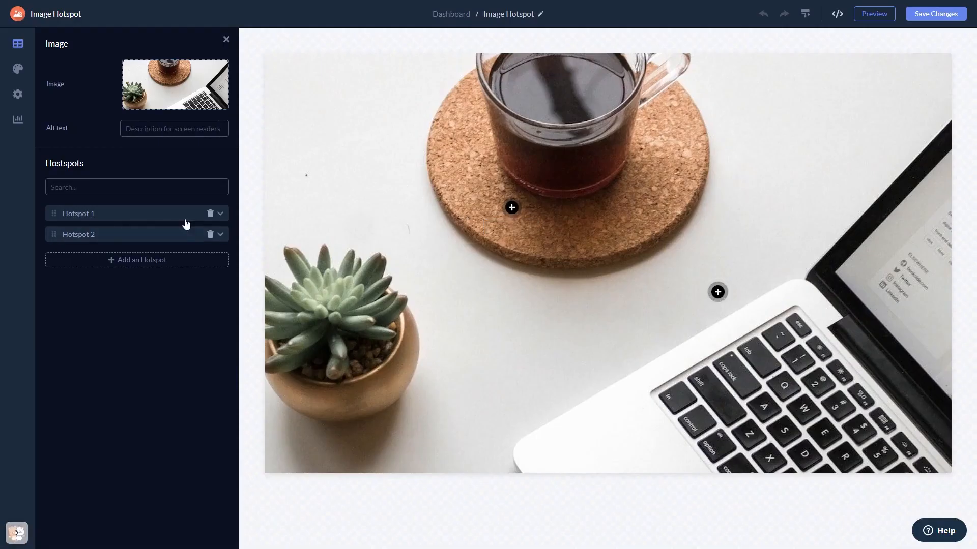
left_click(78, 214)
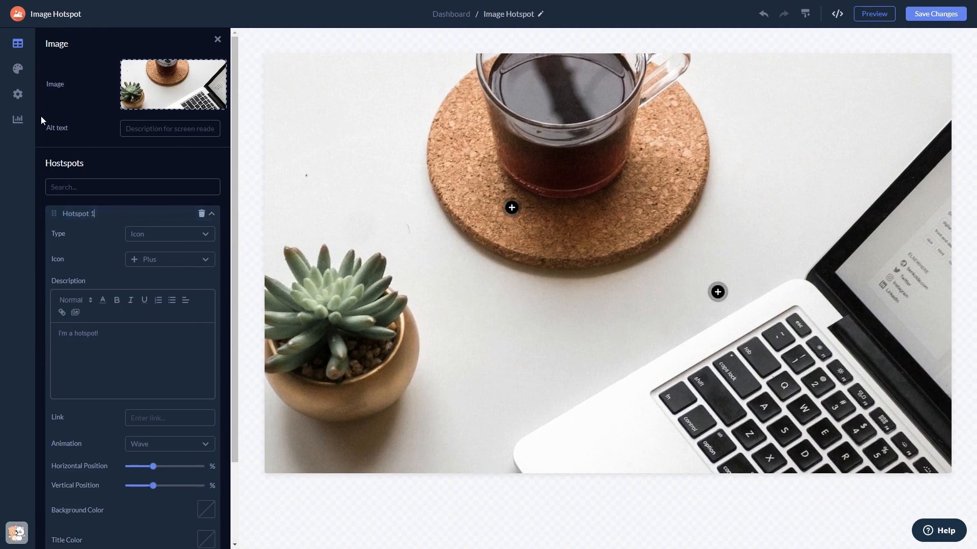
left_click(17, 71)
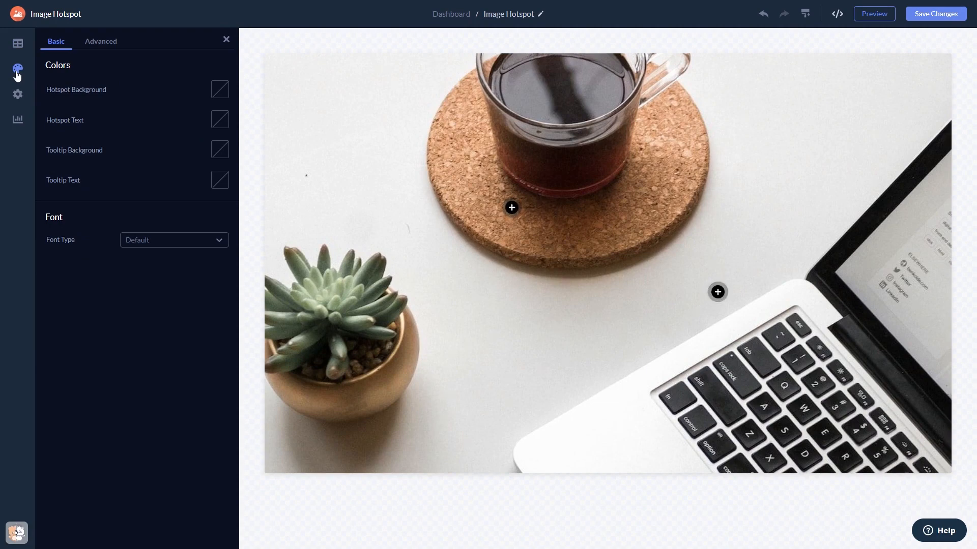
left_click(18, 96)
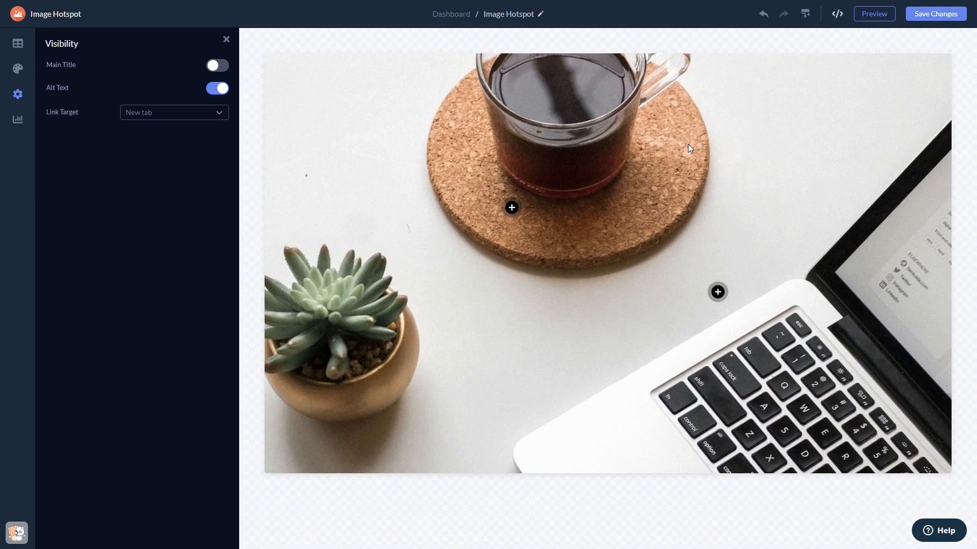
mouse_move(939, 17)
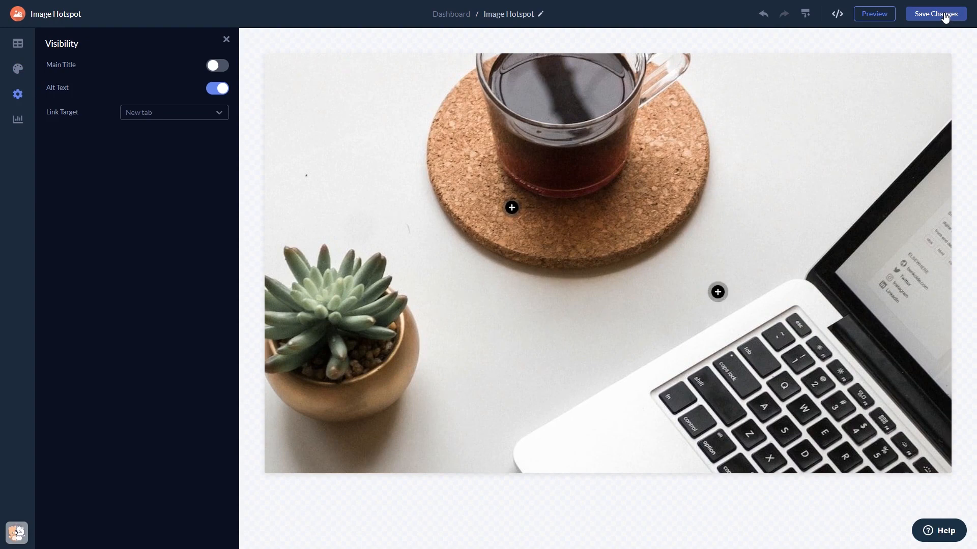
mouse_move(494, 37)
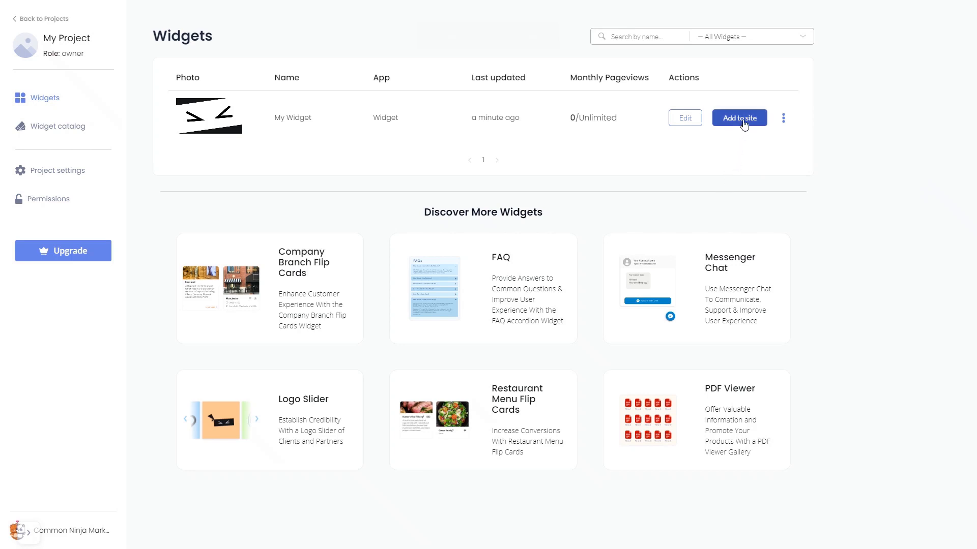
- Show My Widget's installation code via Add to site, then dismiss the code window
left_click(738, 118)
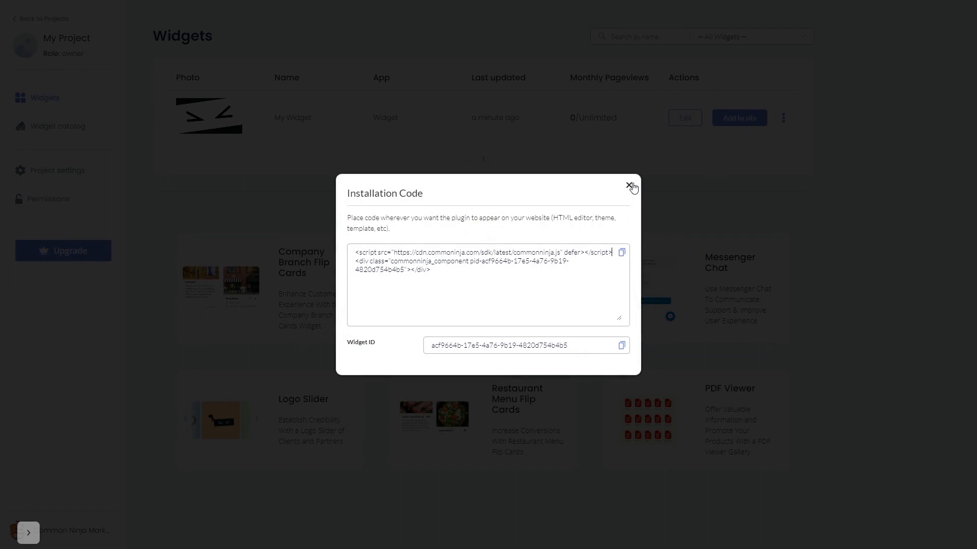
left_click(629, 184)
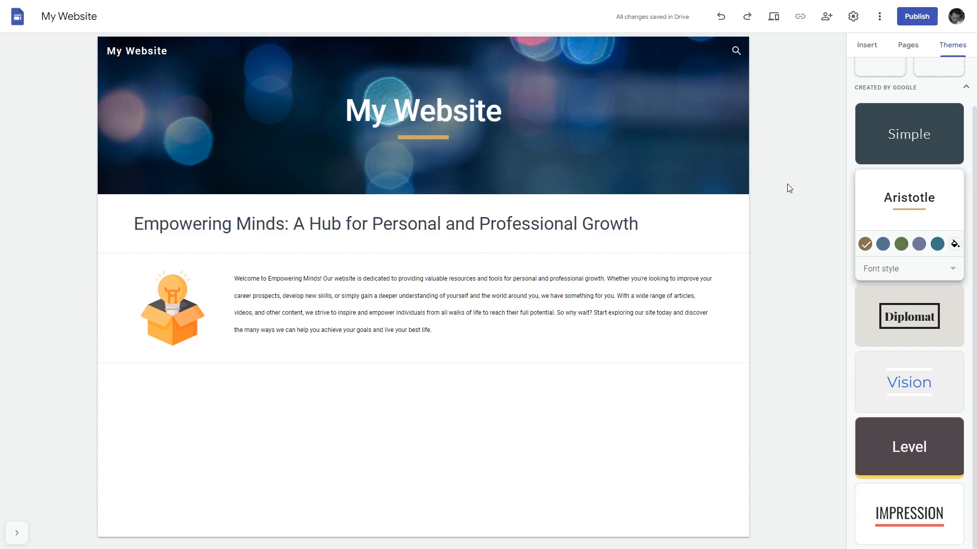
- Start an Embed code block from the Insert elements on My Website
left_click(867, 44)
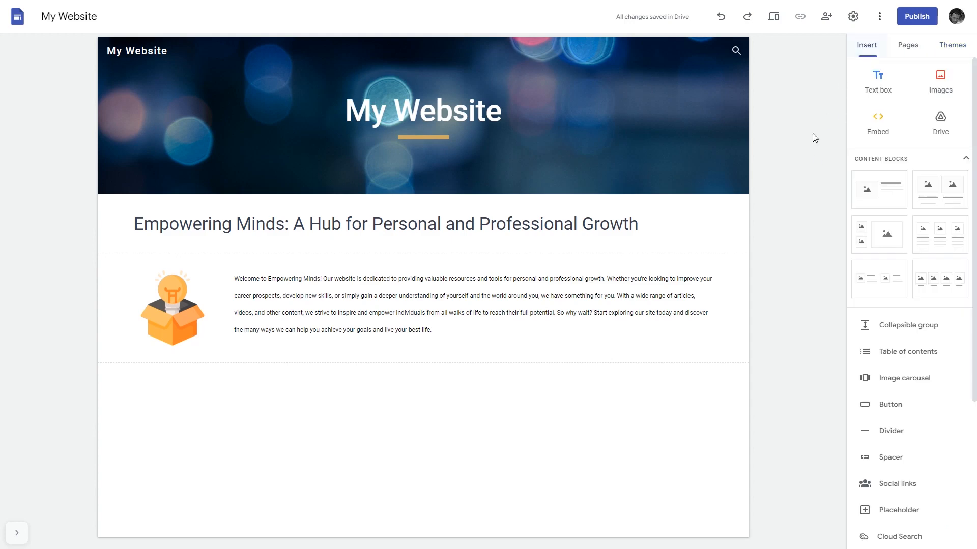
mouse_move(878, 123)
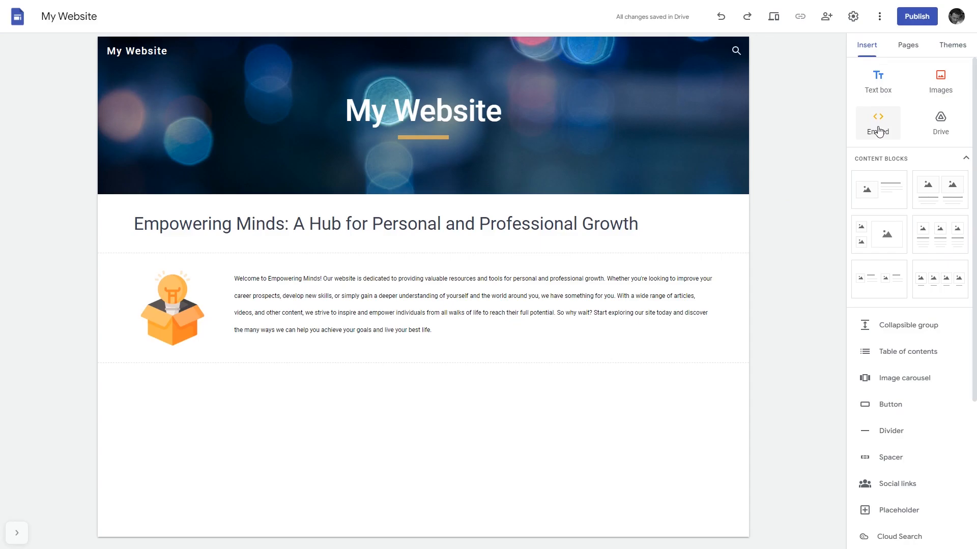
left_click(877, 123)
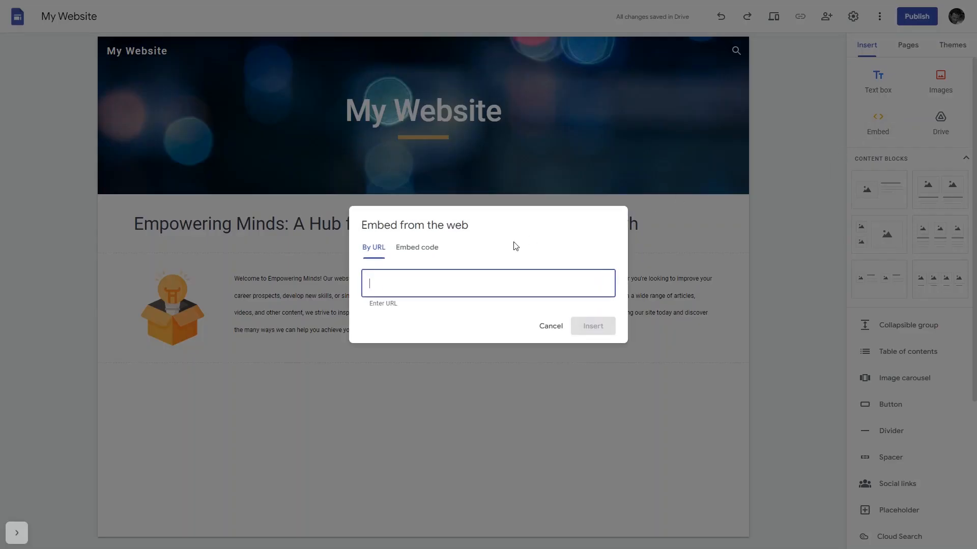
left_click(418, 248)
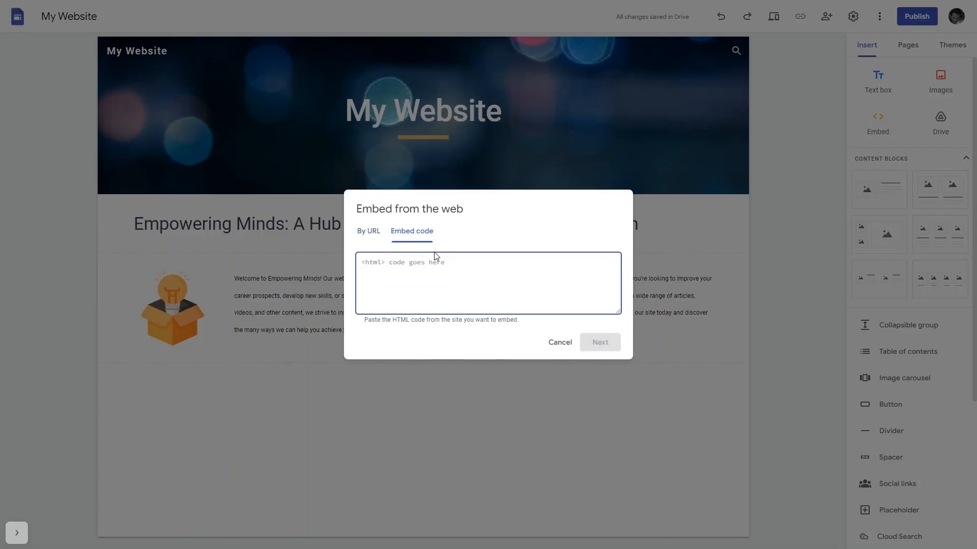
- Paste the commonninja.js script embed code and insert the widget block onto the page
type("<script src=\"https://cdn.commonninja.com/sdk/latest/commonninja.js\" defer></script> <div class=\"commonninja_component pid-d9d064df-95e2-48b3-b2d0-8980c2cb5bf6\"></div>")
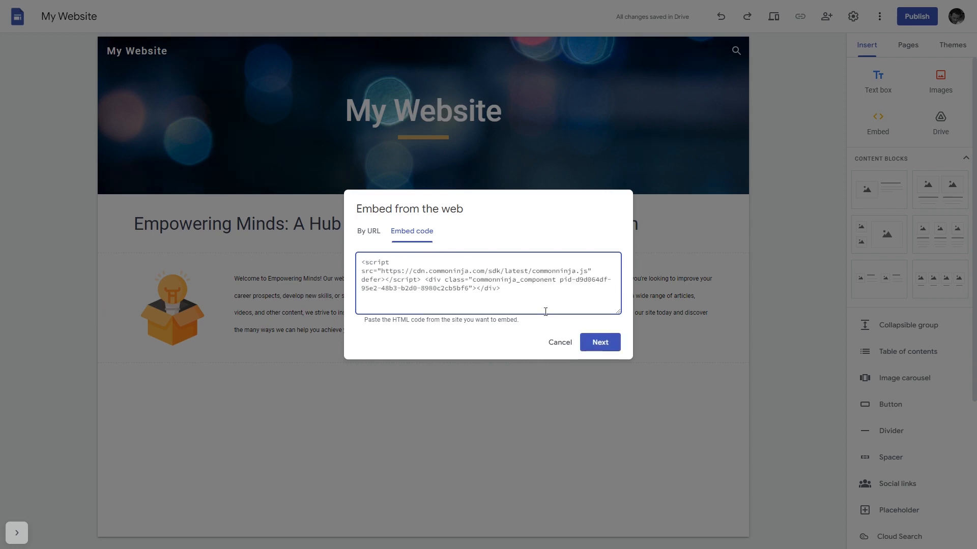
left_click(600, 342)
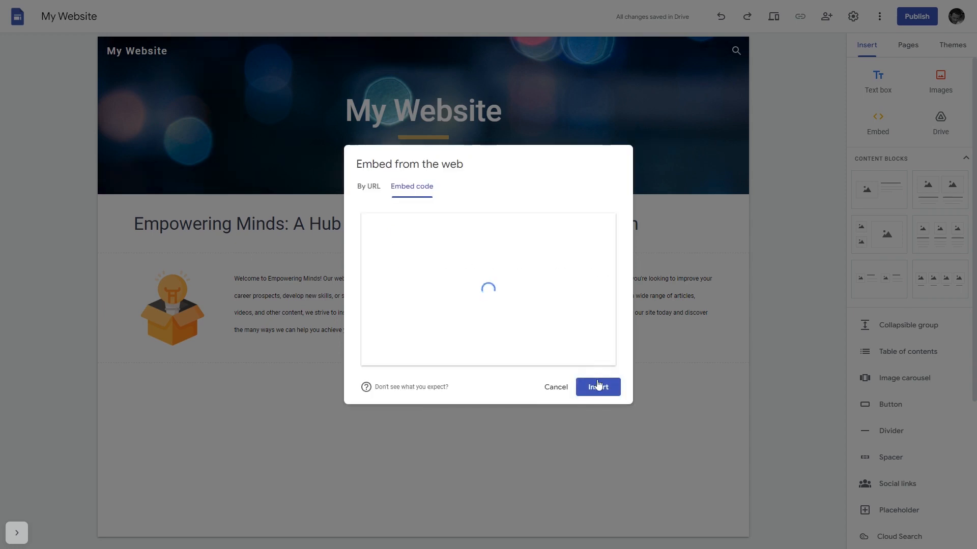
left_click(598, 386)
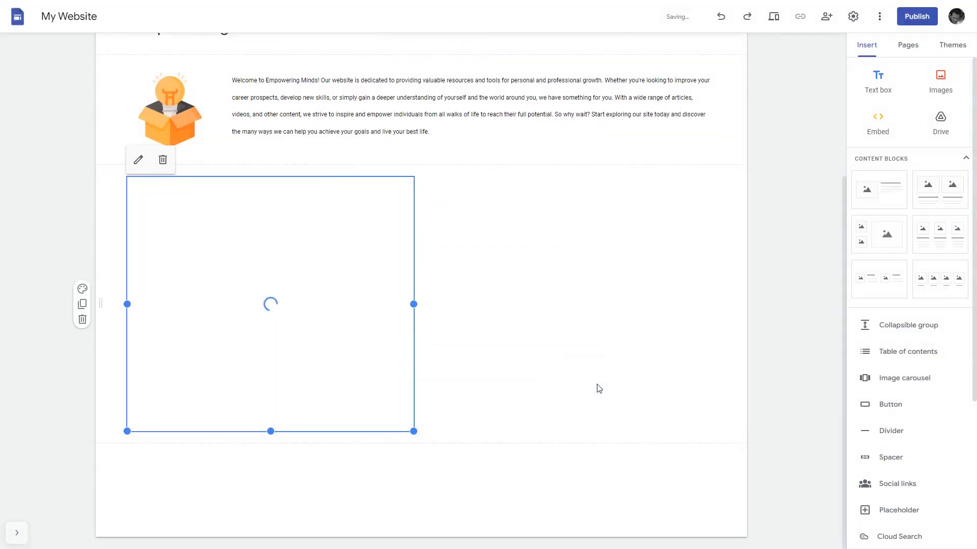